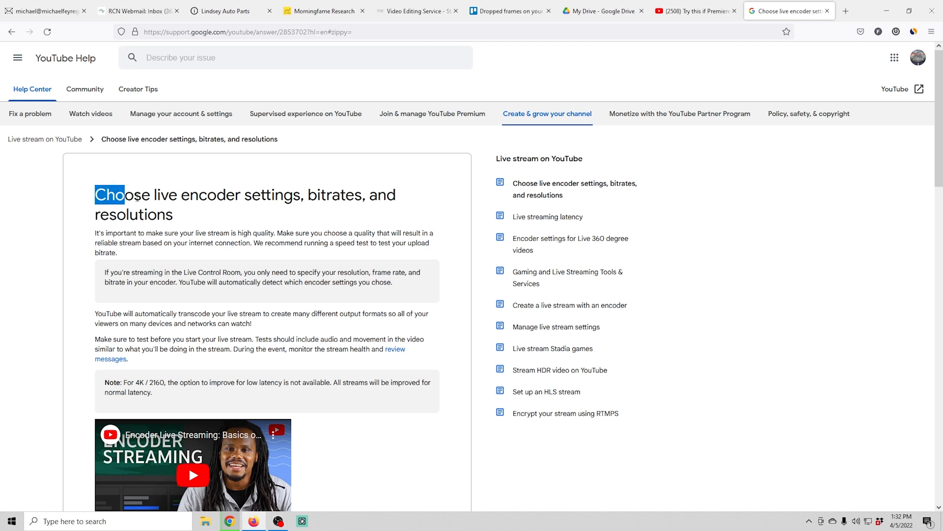
scroll("down", 3)
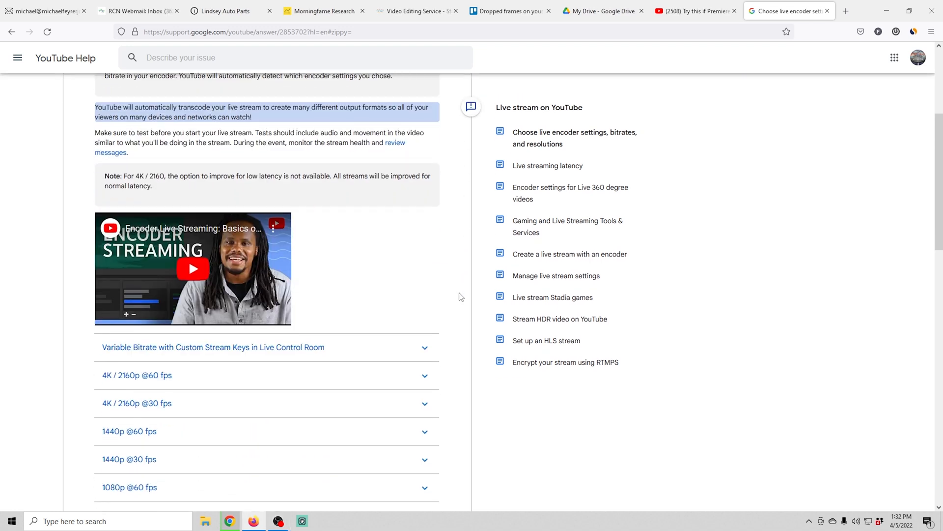
scroll("down", 3)
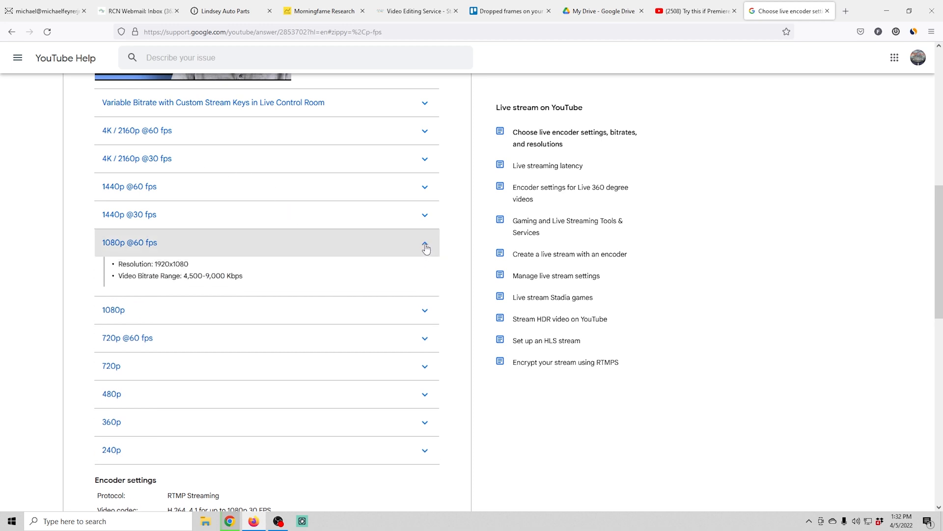
double_click(161, 264)
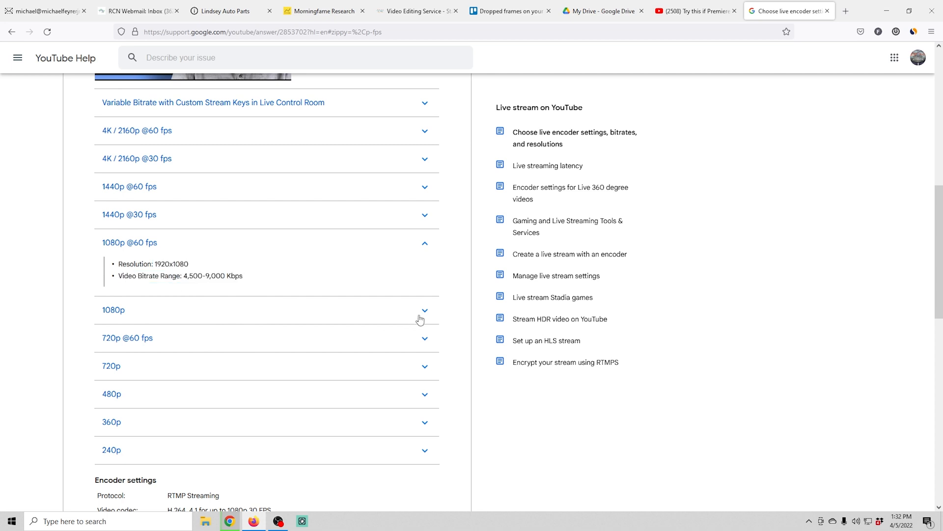
left_click(113, 309)
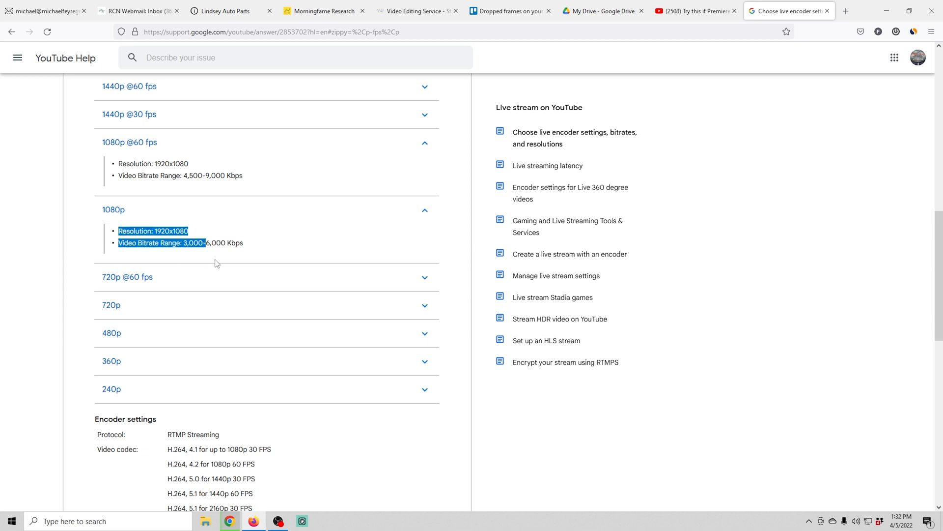
left_click(307, 246)
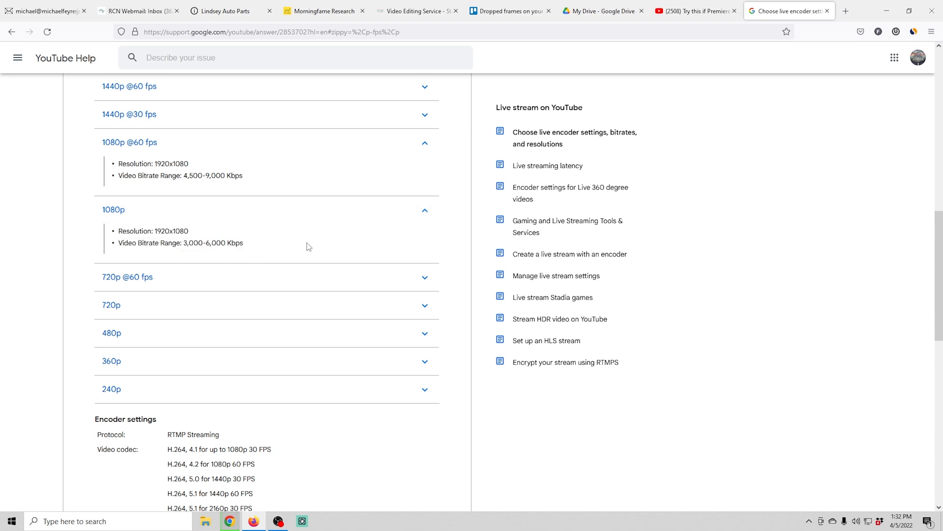
scroll("down", 3)
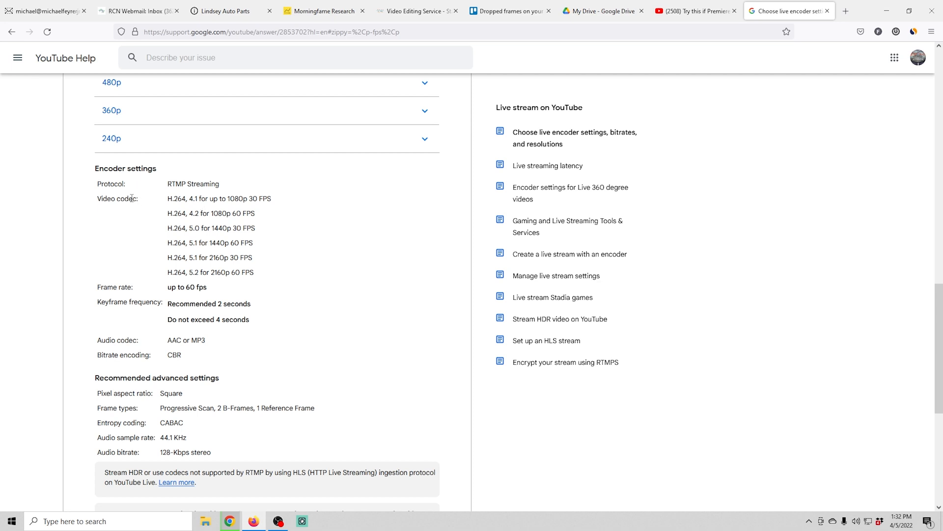
scroll("down", 3)
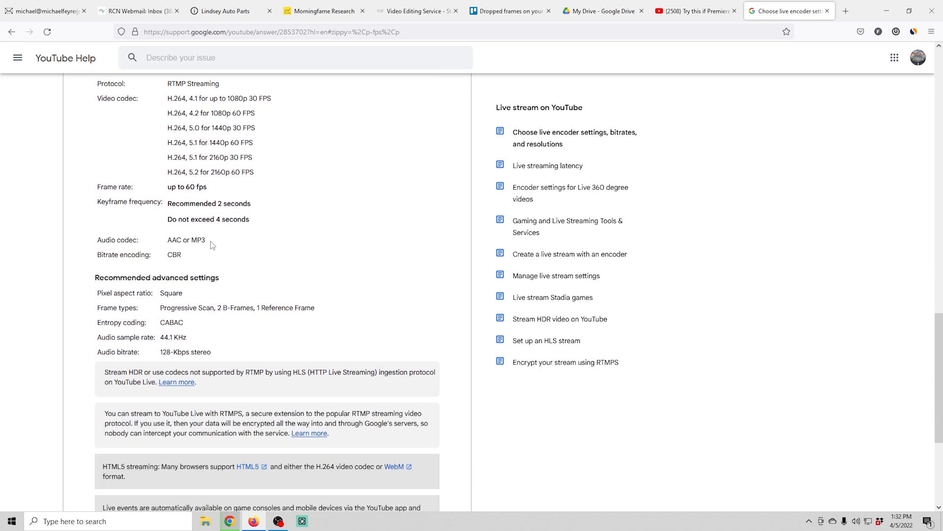
mouse_move(101, 198)
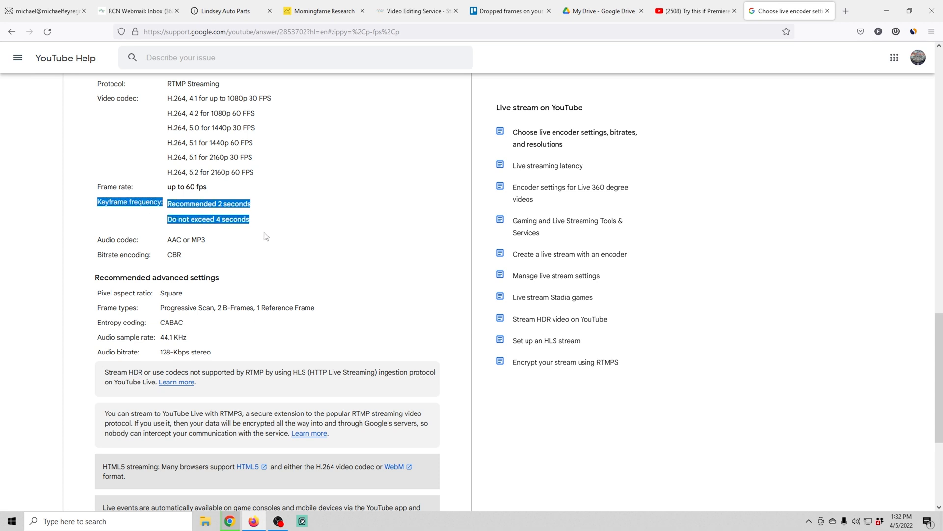
mouse_move(169, 253)
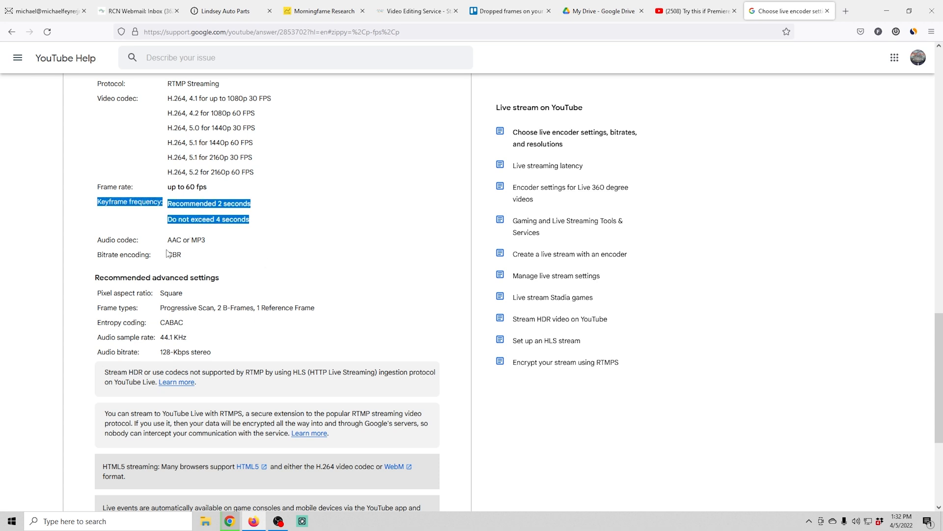
double_click(174, 254)
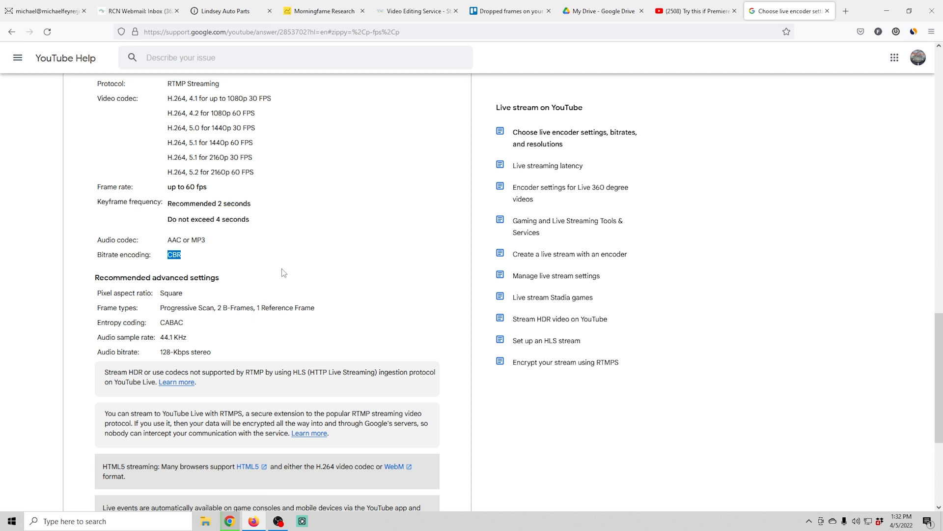
scroll("down", 3)
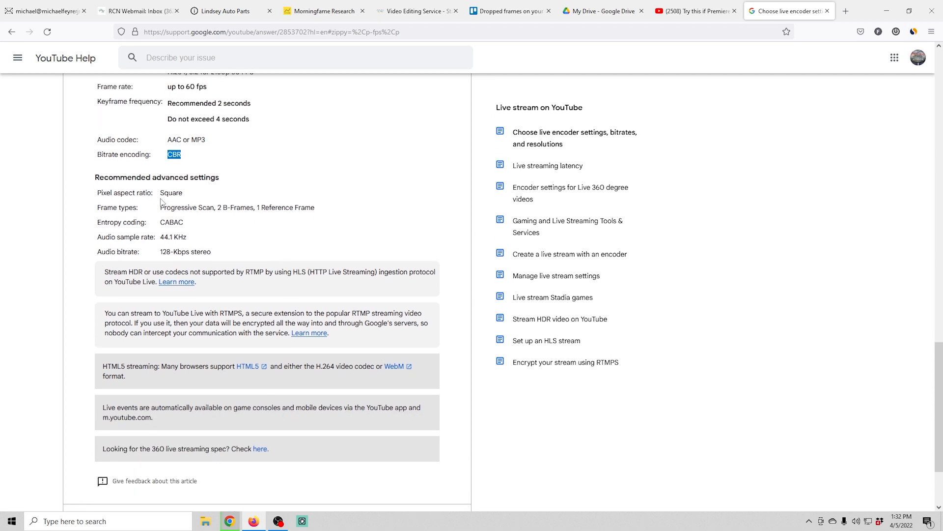
double_click(171, 193)
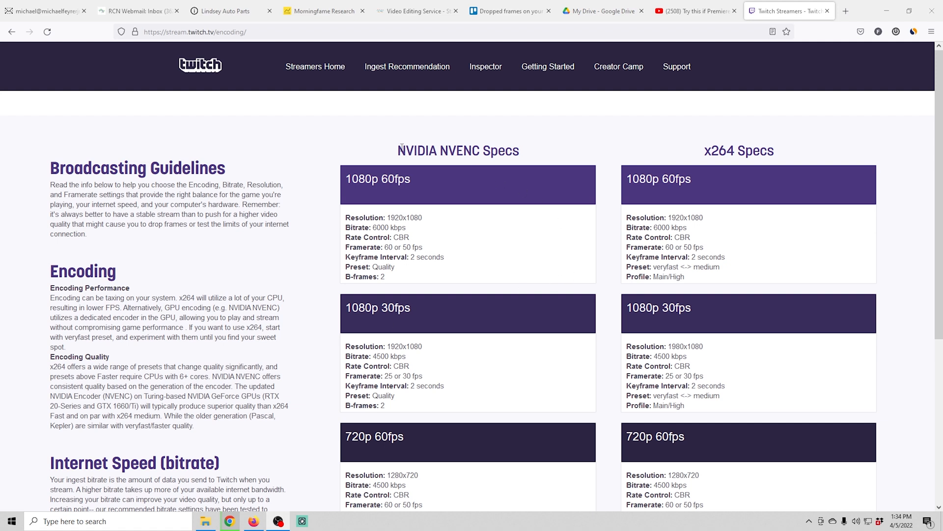
- Compare Twitch's NVIDIA NVENC and x264 spec tables down to the 720p settings
double_click(458, 150)
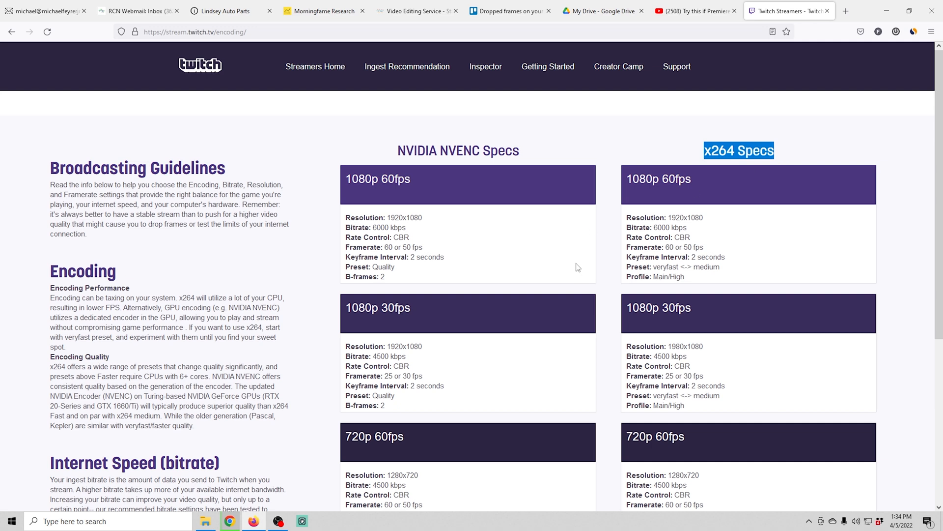
scroll("down", 3)
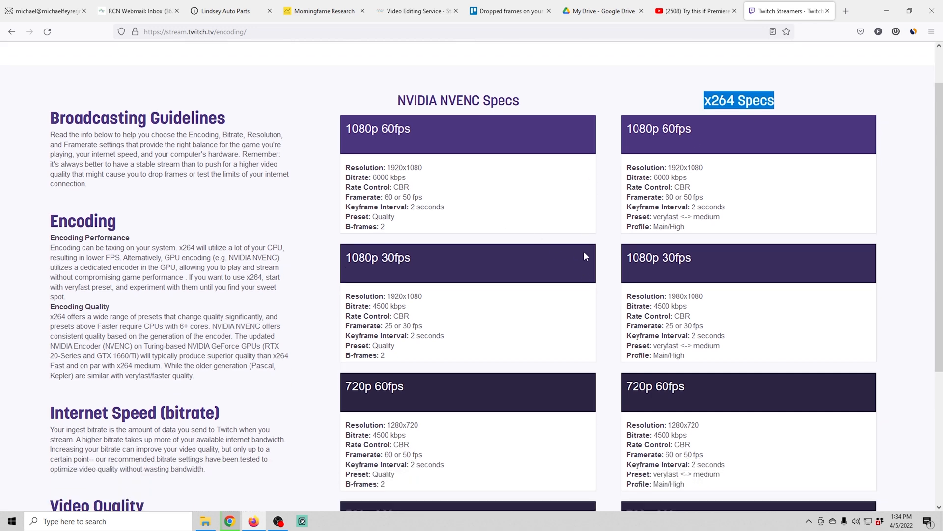
scroll("down", 3)
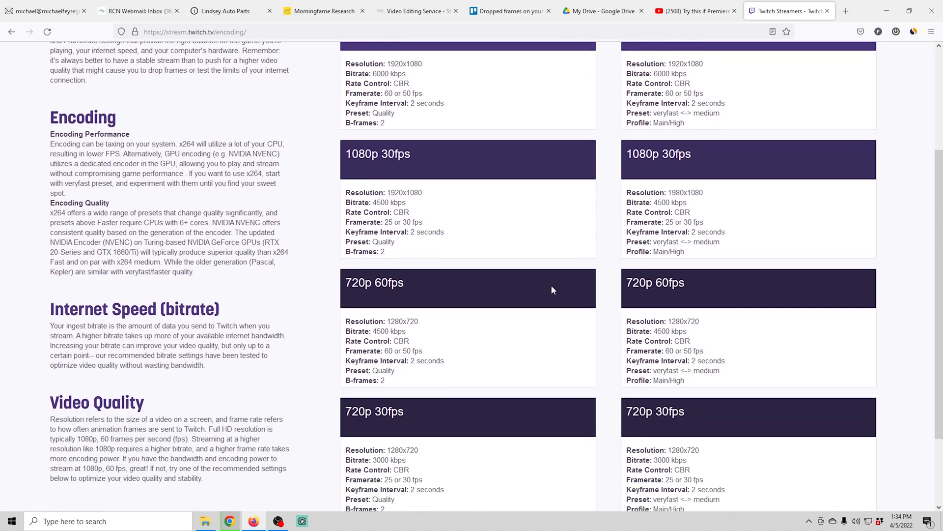
scroll("down", 3)
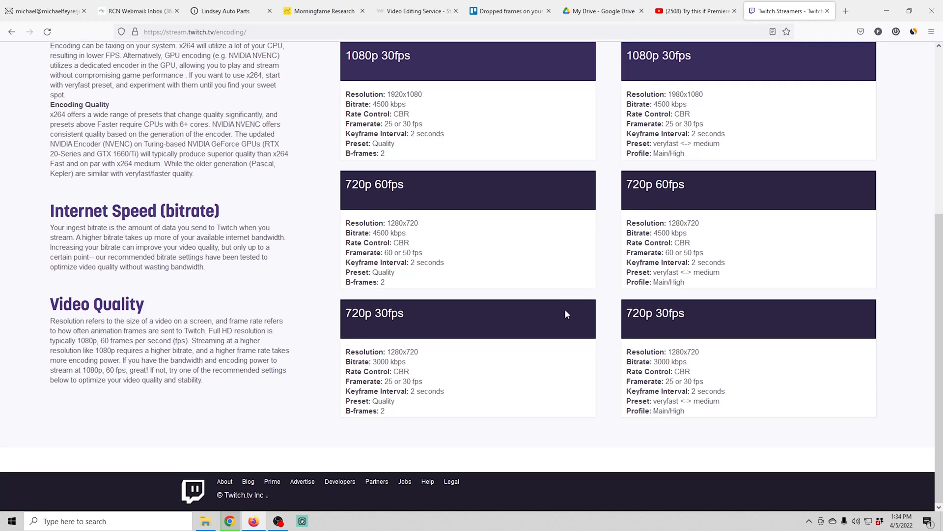
scroll("up", 3)
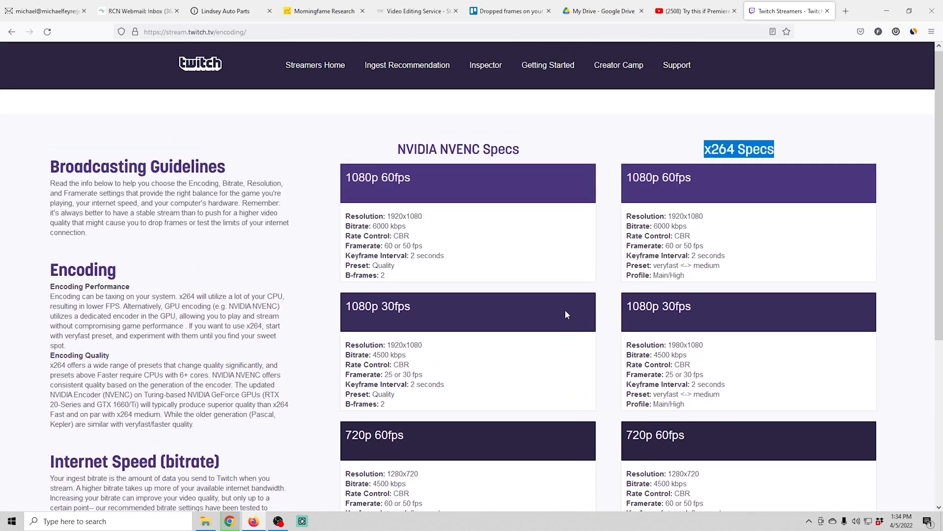
scroll("down", 3)
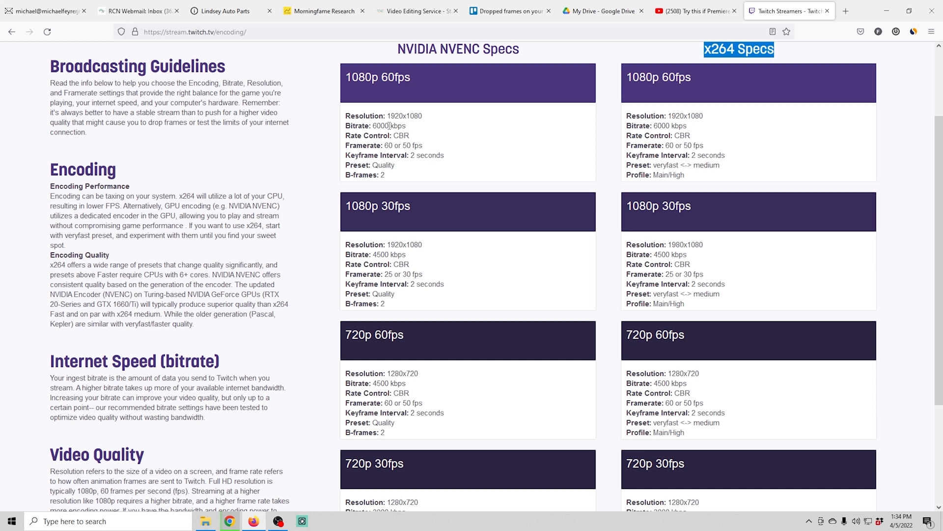
mouse_move(429, 154)
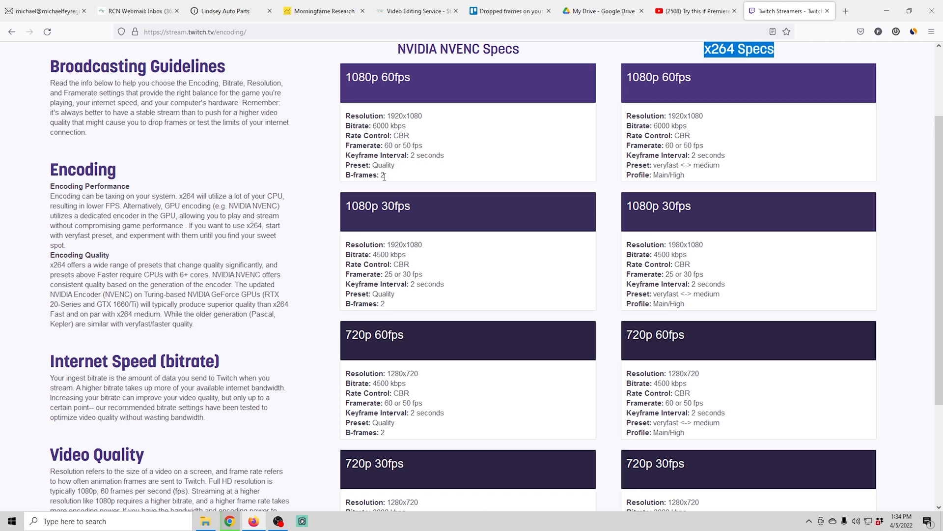
scroll("down", 3)
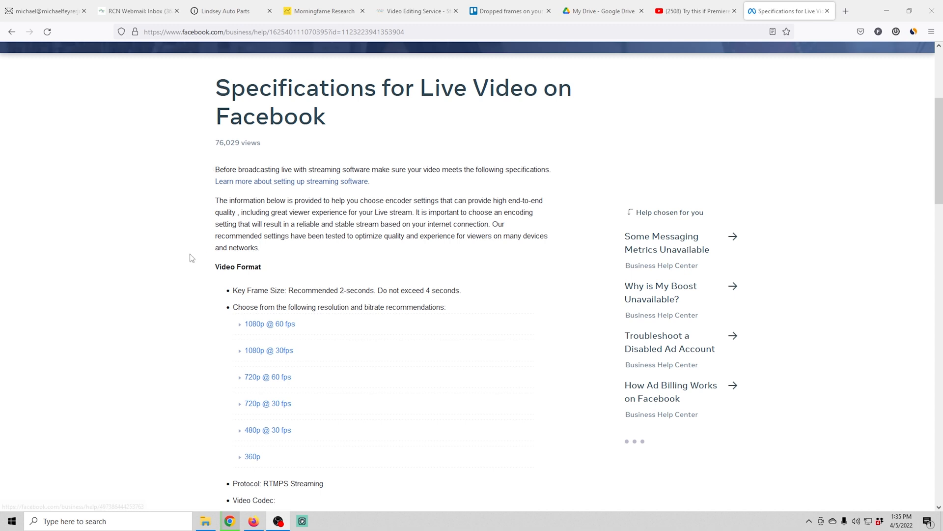
- Read Facebook's Live Video specs through audio, advanced video and aspect ratio, highlighting CBR encoding
scroll("down", 3)
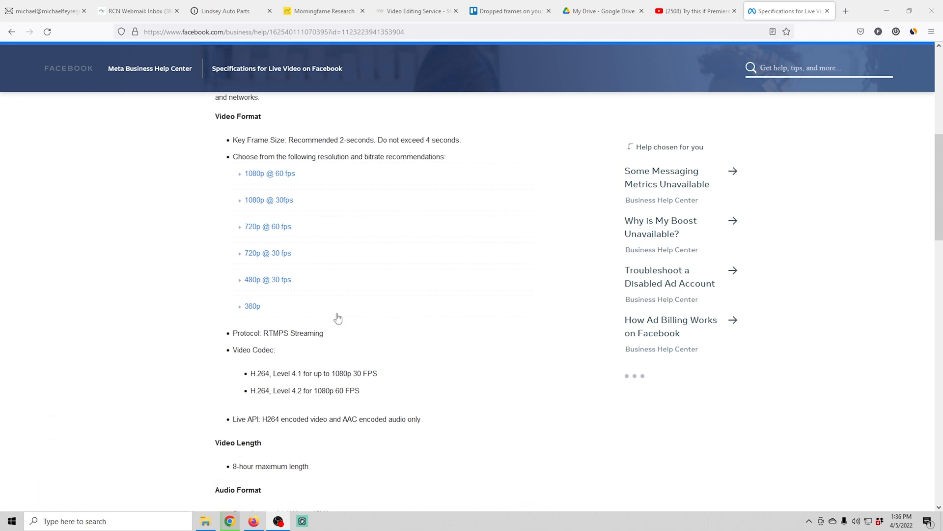
scroll("down", 3)
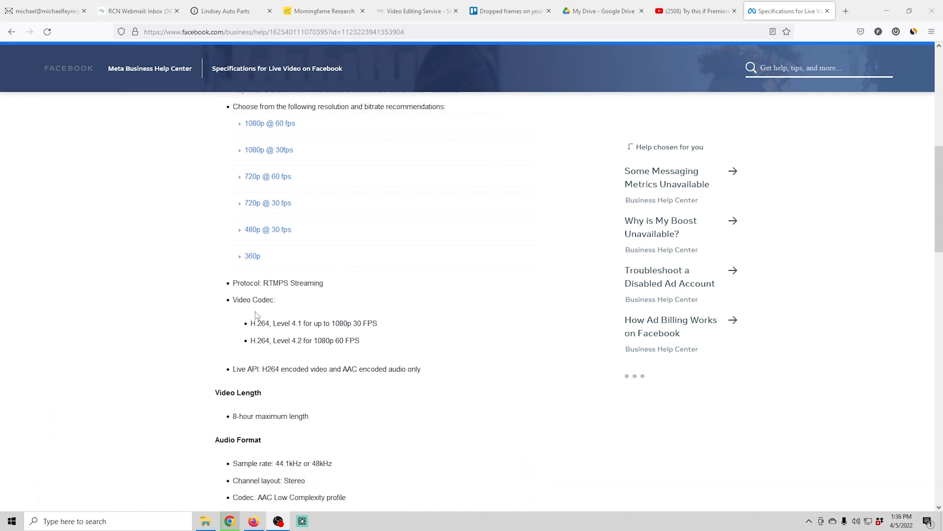
scroll("down", 3)
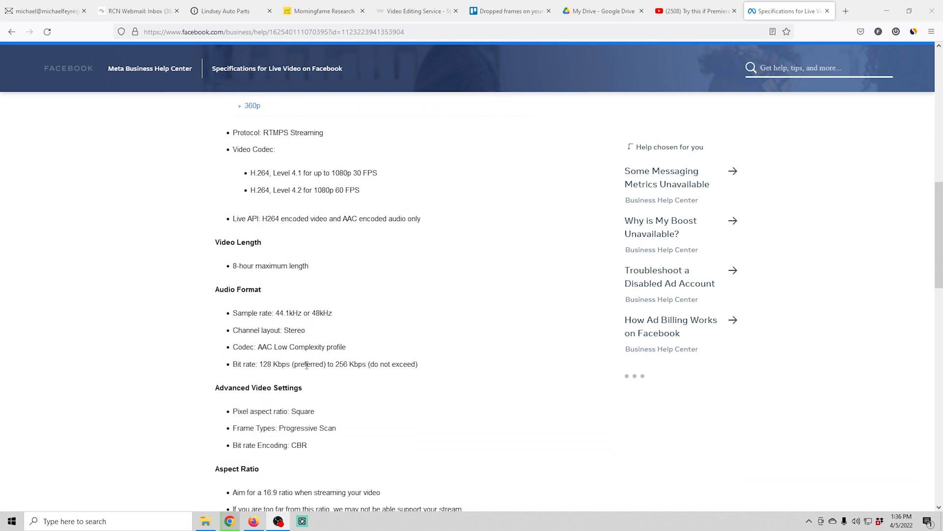
scroll("down", 3)
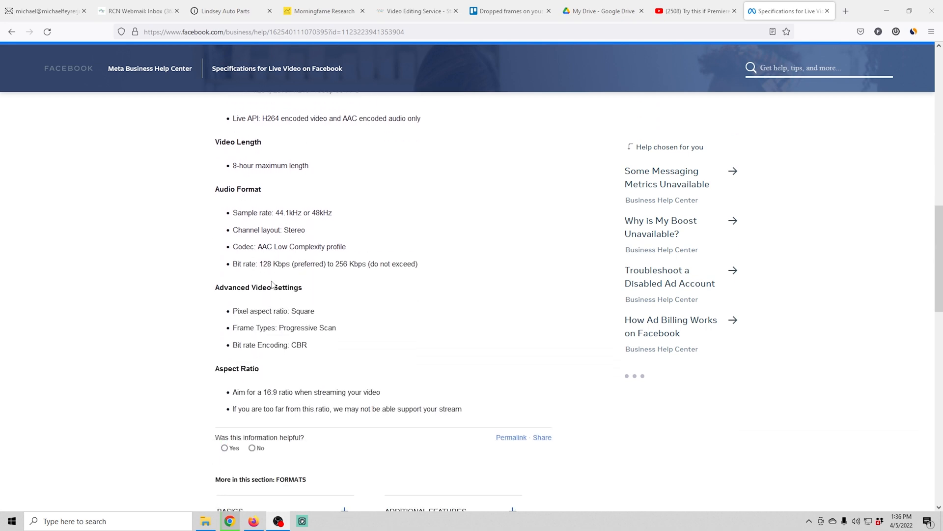
scroll("down", 3)
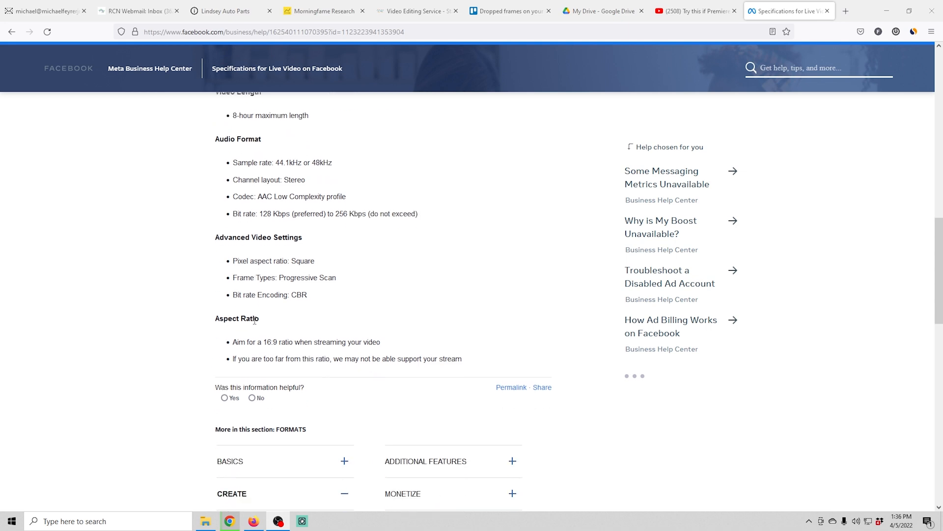
scroll("down", 3)
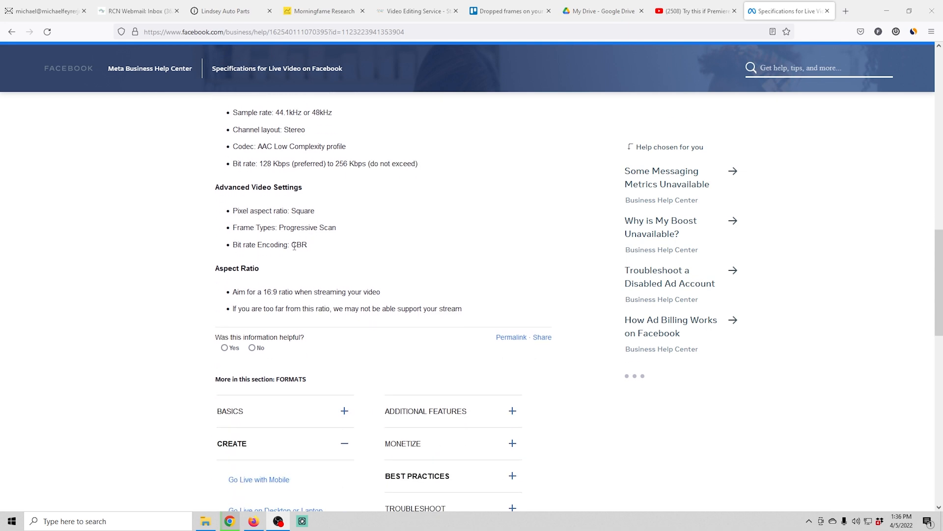
double_click(297, 244)
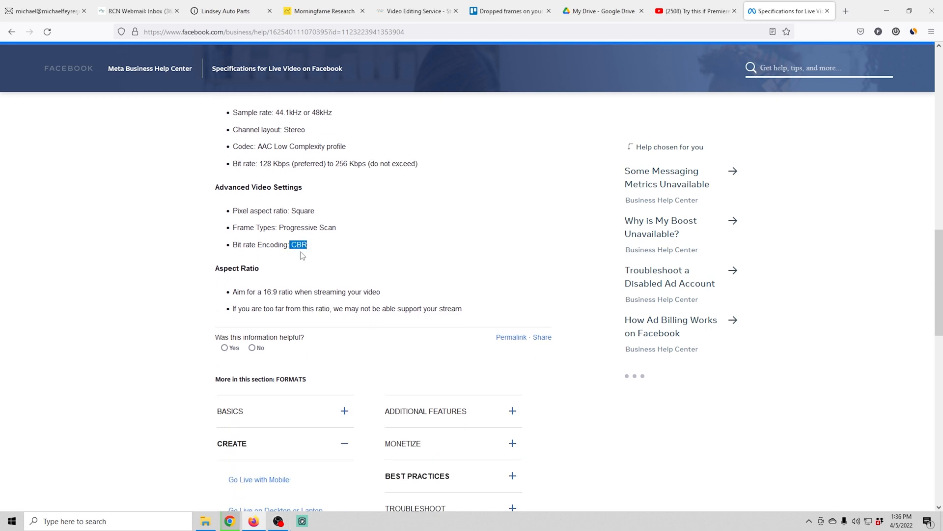
scroll("down", 3)
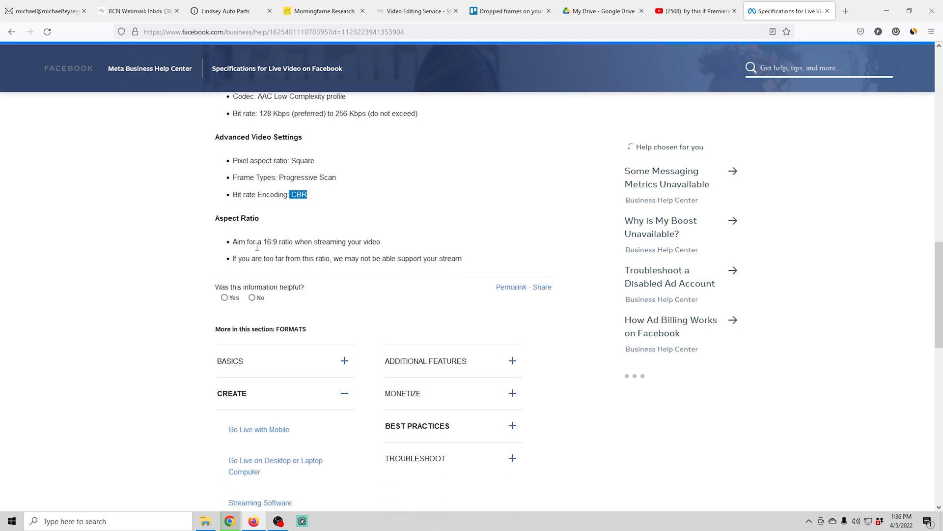
mouse_move(399, 261)
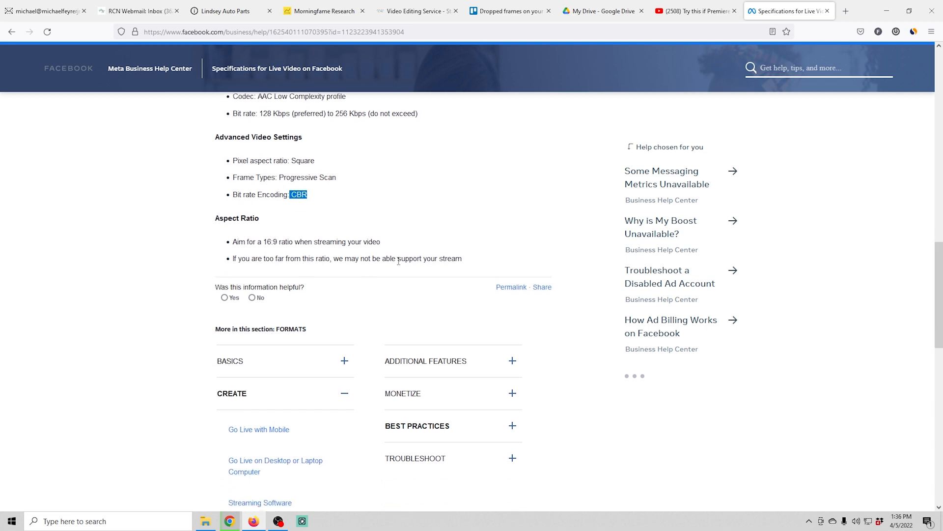
scroll("up", 3)
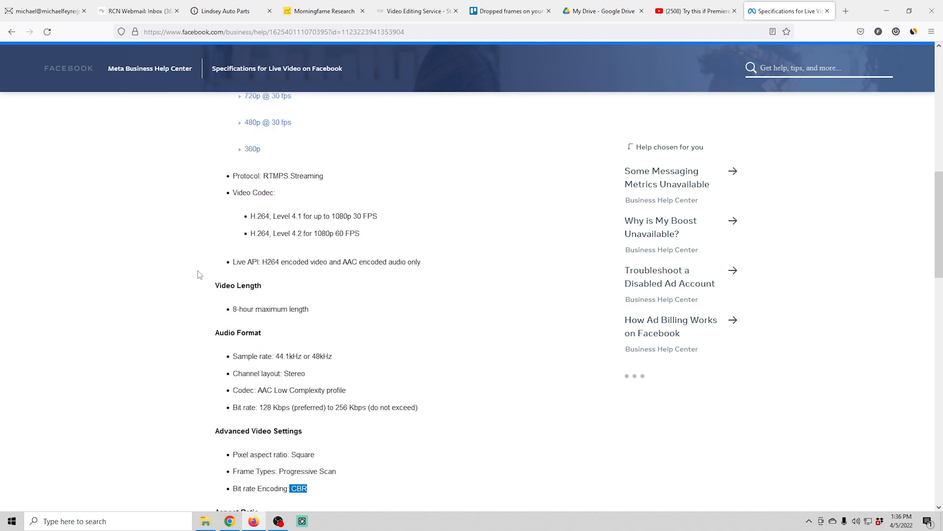
- Expand Facebook's 1080p @ 60 fps and @ 30fps entries, marking 4,500-9,000 and 3,000-6,000 Kbps ranges
scroll("up", 3)
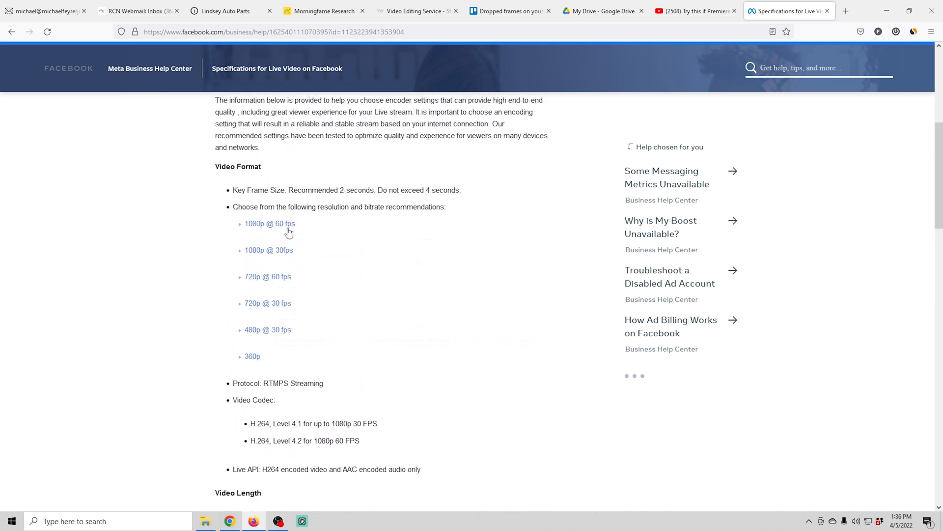
left_click(270, 223)
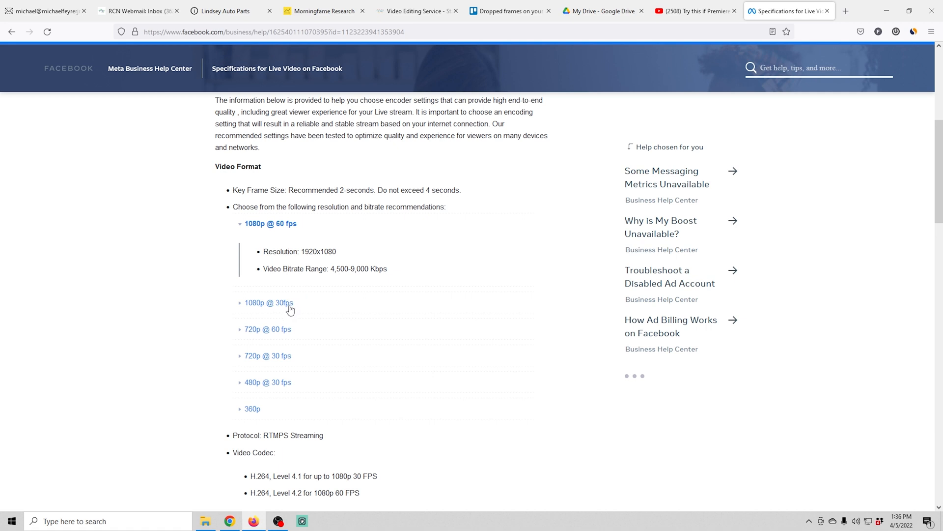
left_click(269, 302)
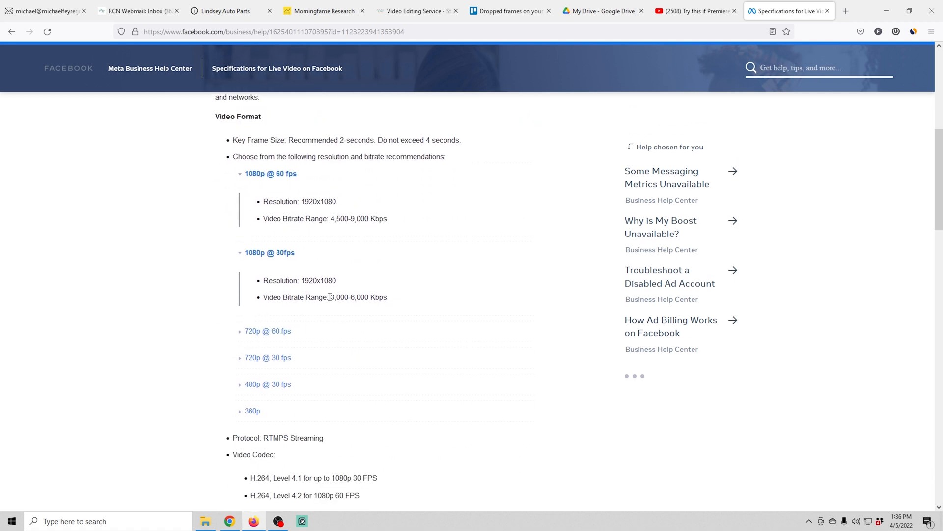
double_click(358, 297)
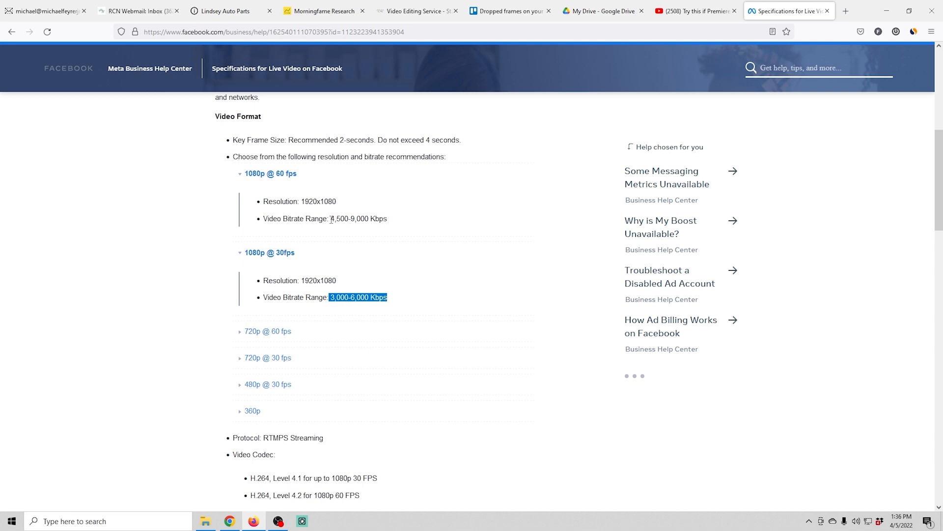
double_click(358, 218)
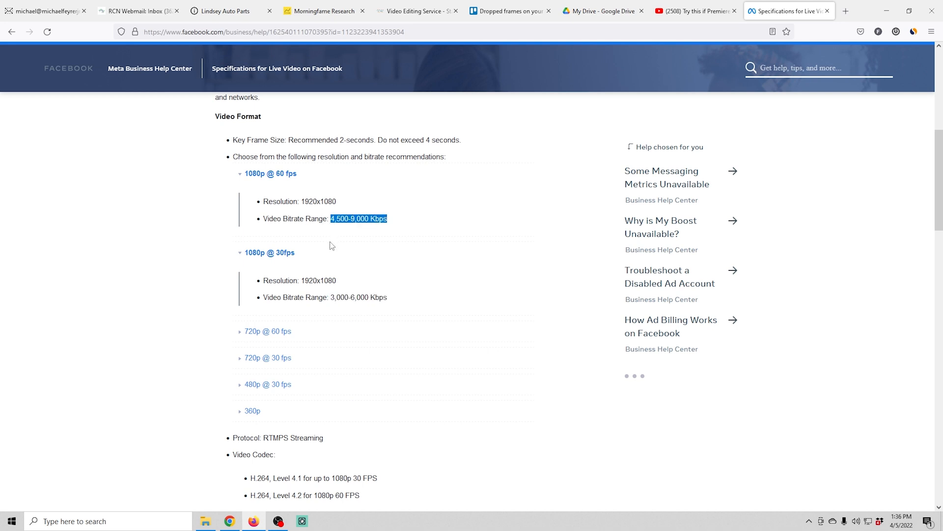
scroll("up", 3)
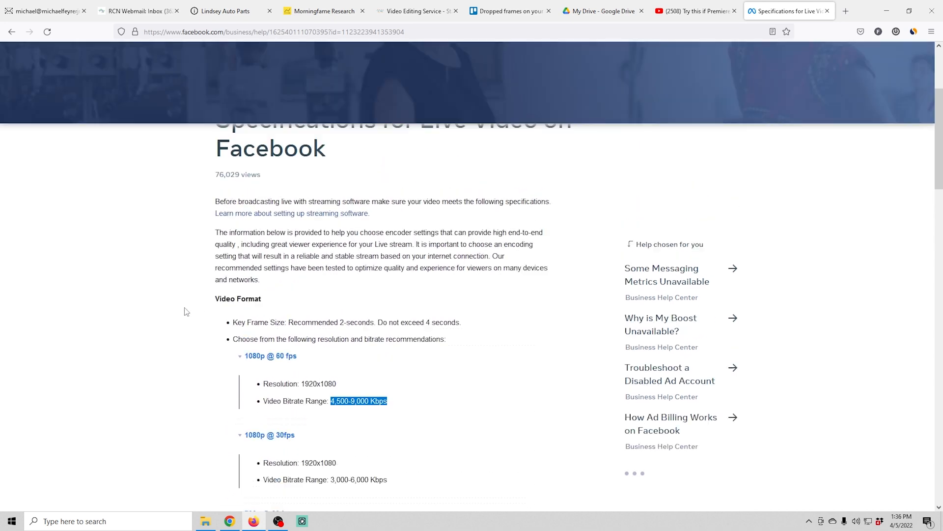